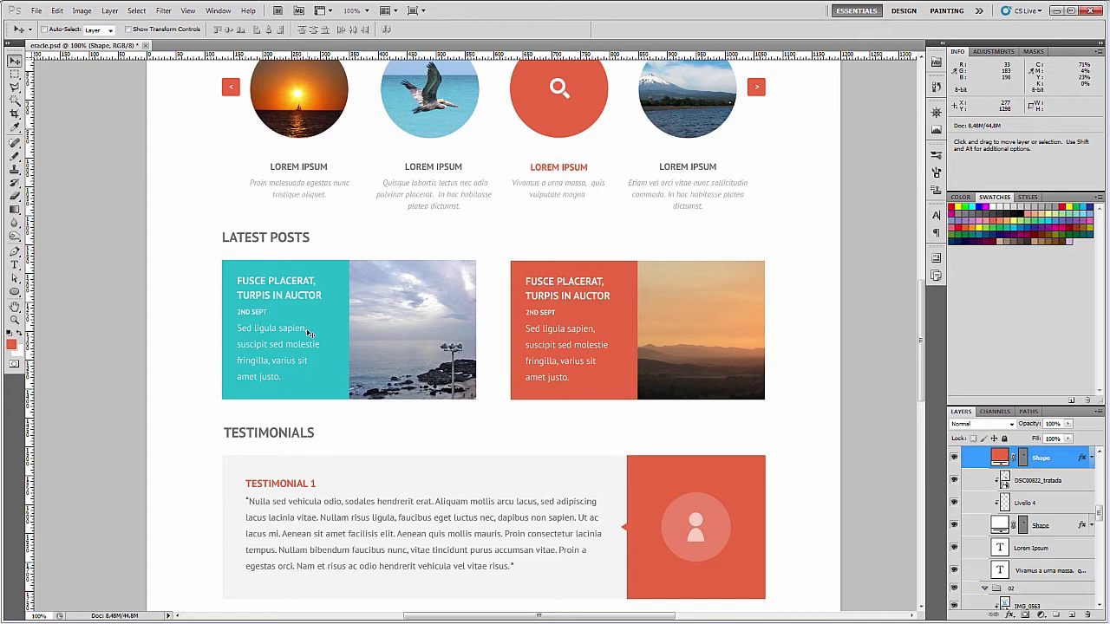
mouse_move(609, 337)
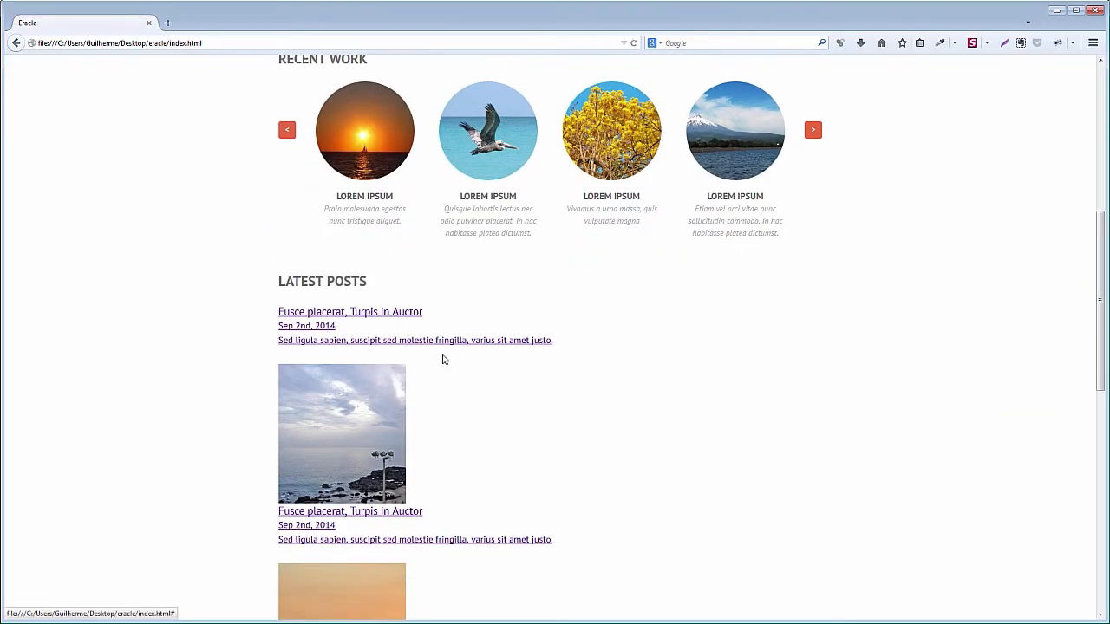
mouse_move(451, 432)
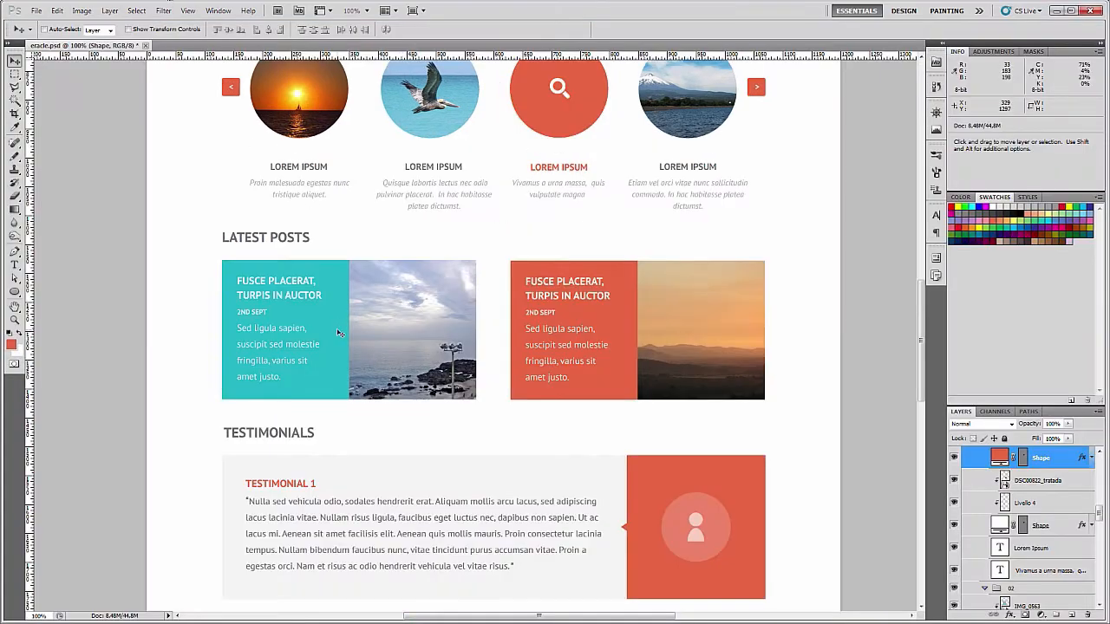
mouse_move(383, 368)
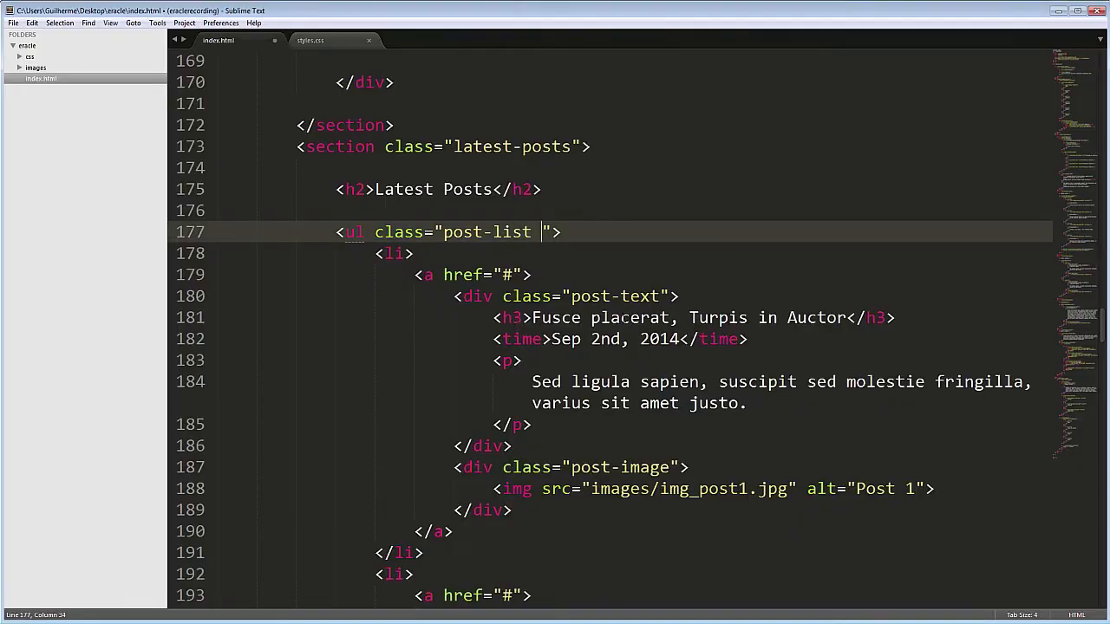
Add 'group' to the ul class and class="group" to both li elements, then save.
text(group)
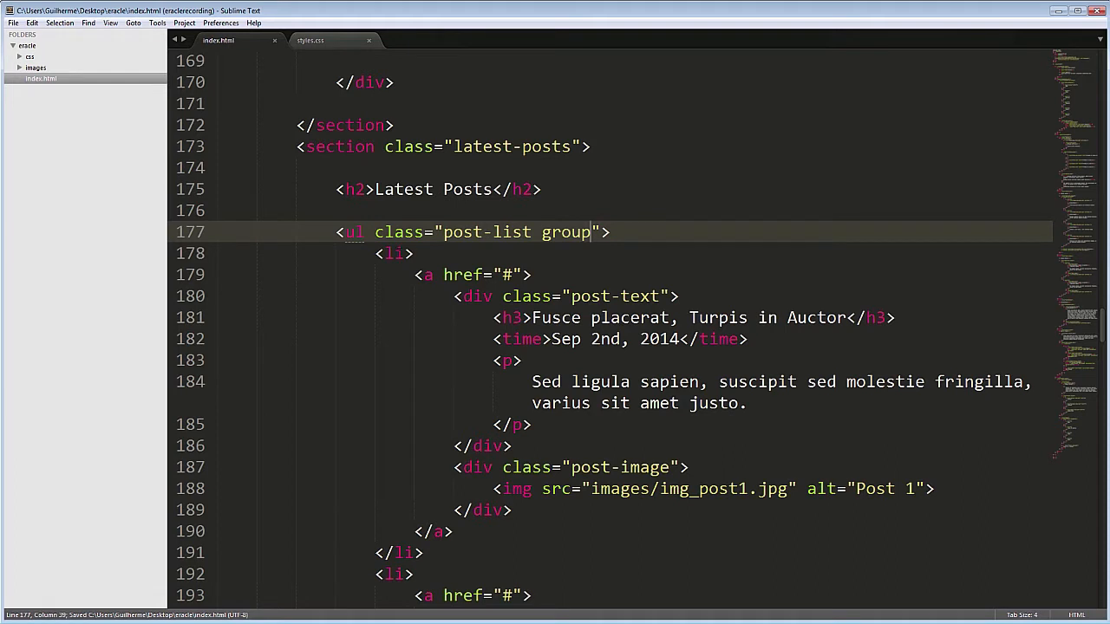
text(class="")
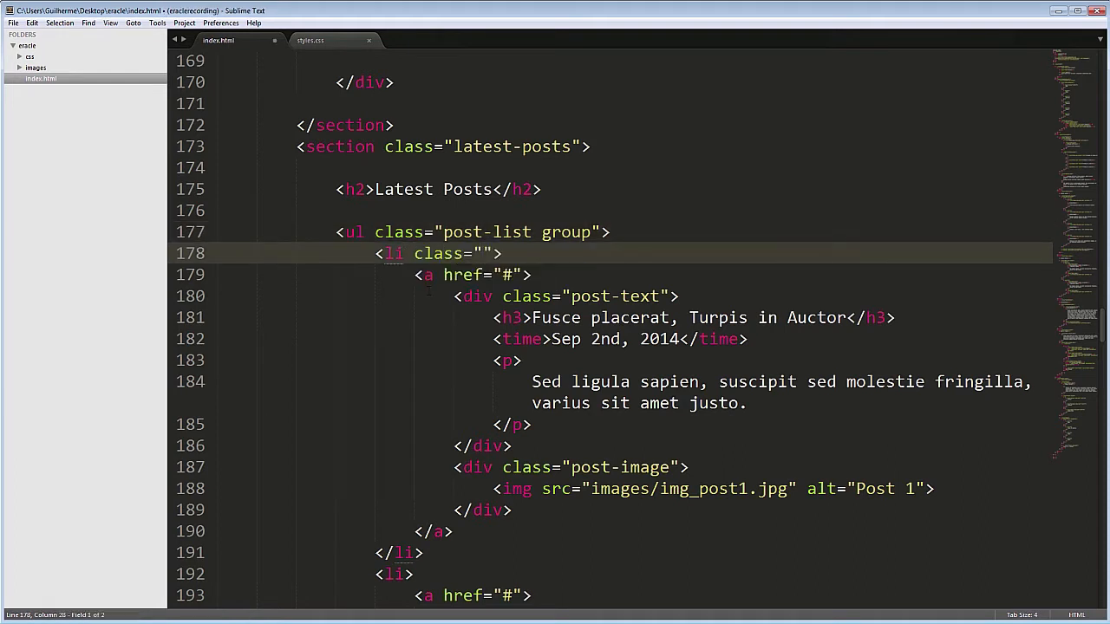
text(group")
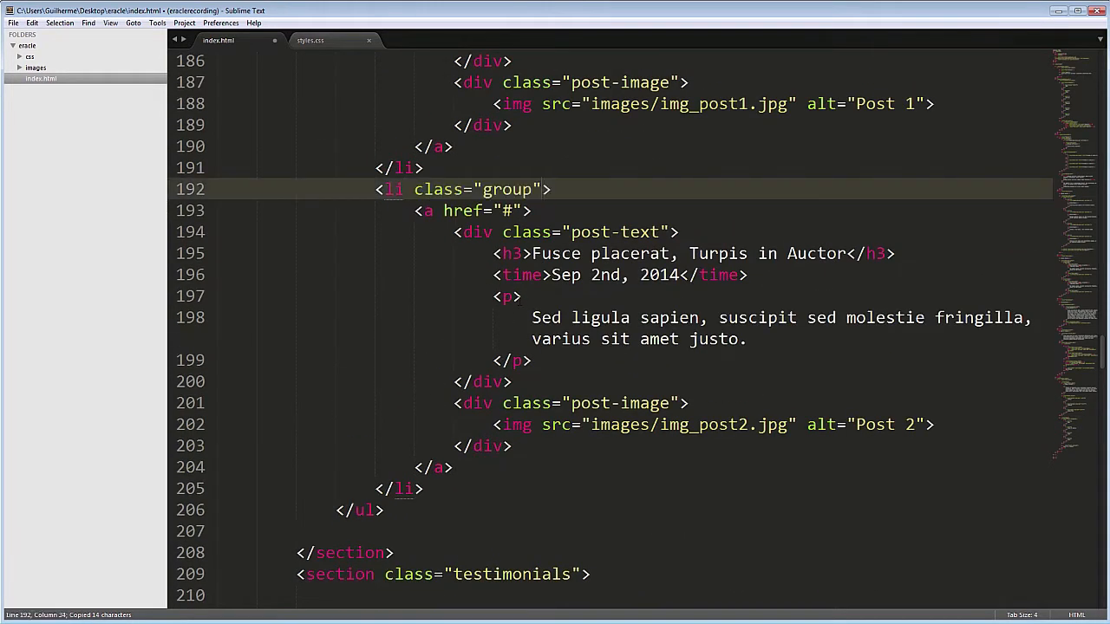
key(ctrl+s)
text(/* latest)
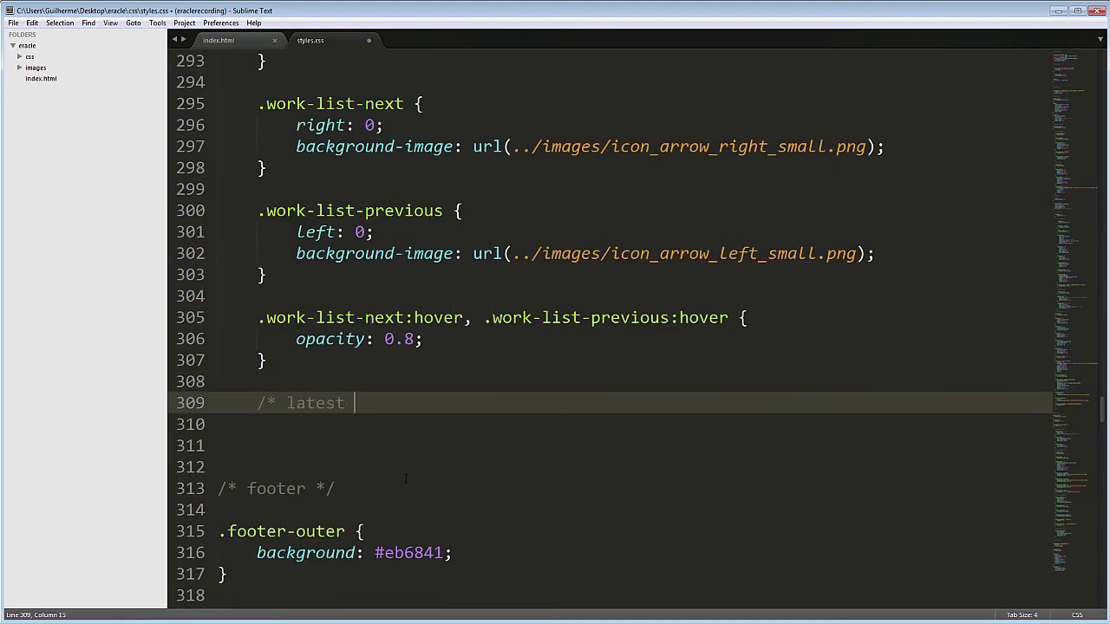
Under a /* latest posts */ comment, give .post-list a text-decoration: none and a colour.
text(posts */)
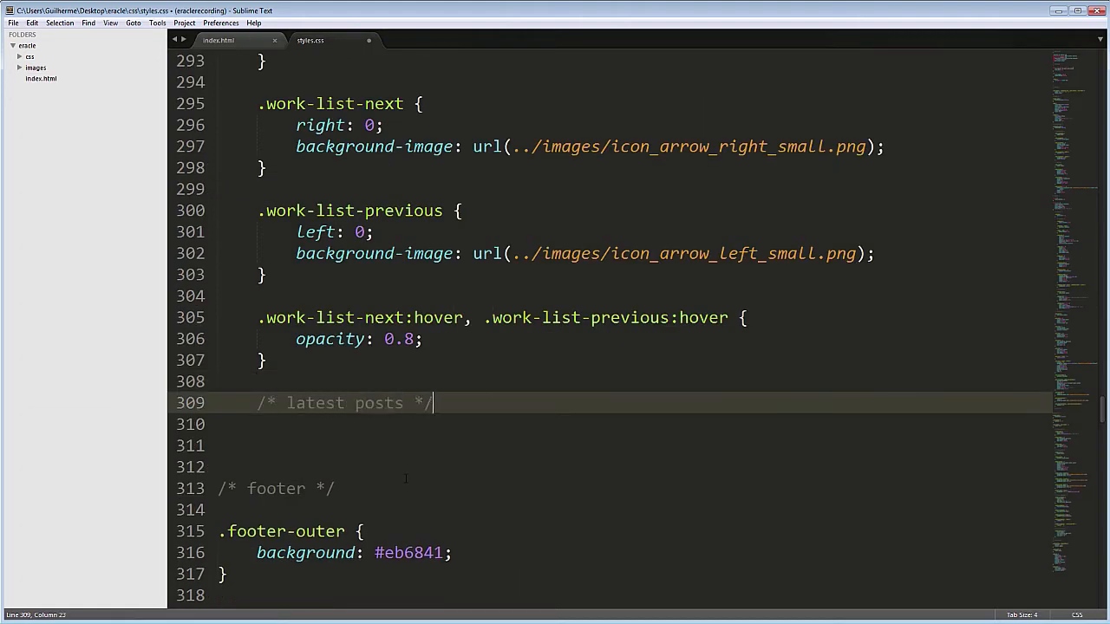
key(ctrl+s)
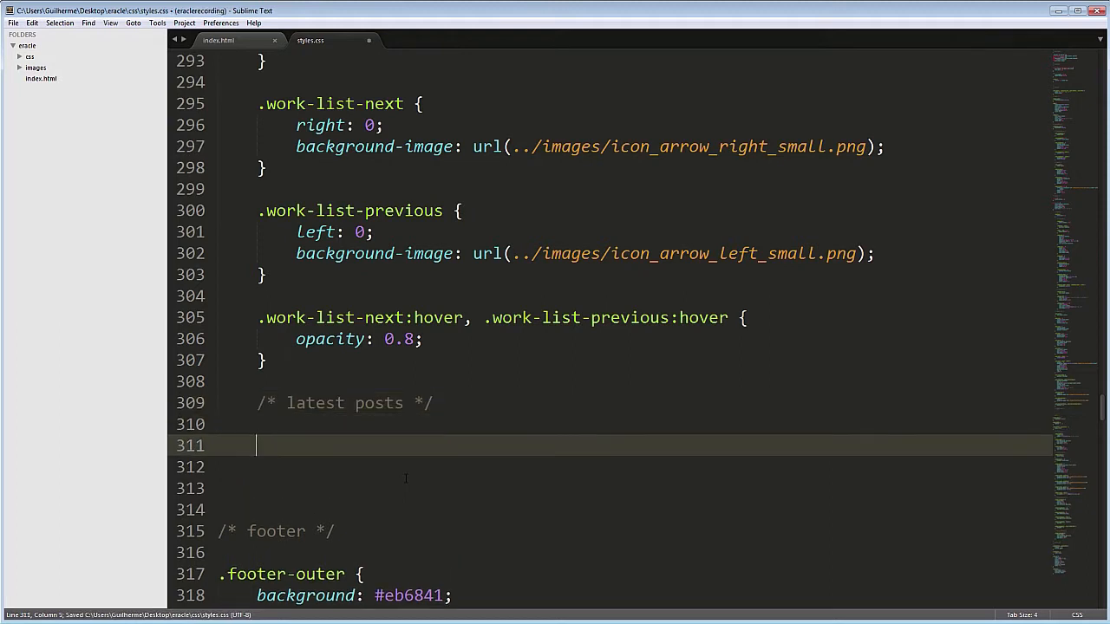
click(218, 40)
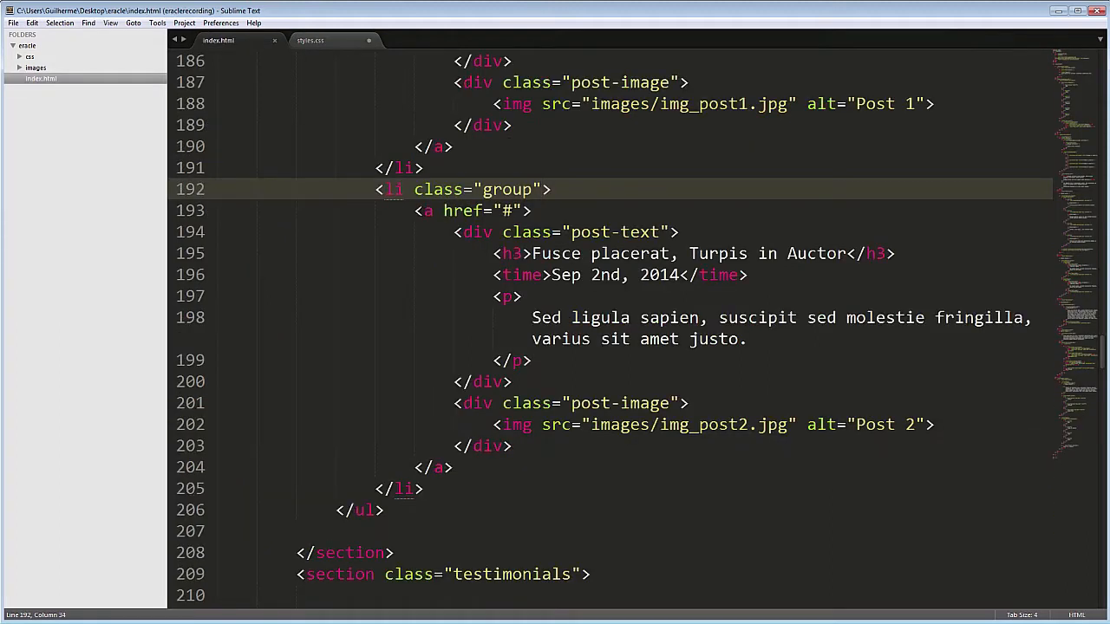
click(309, 40)
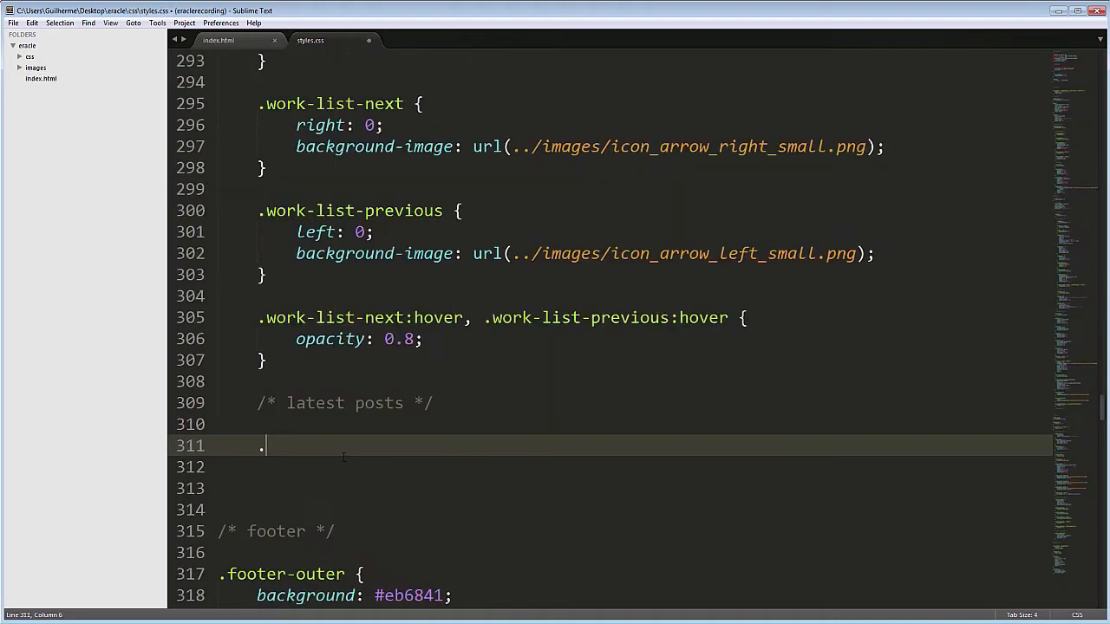
text(post-list a {)
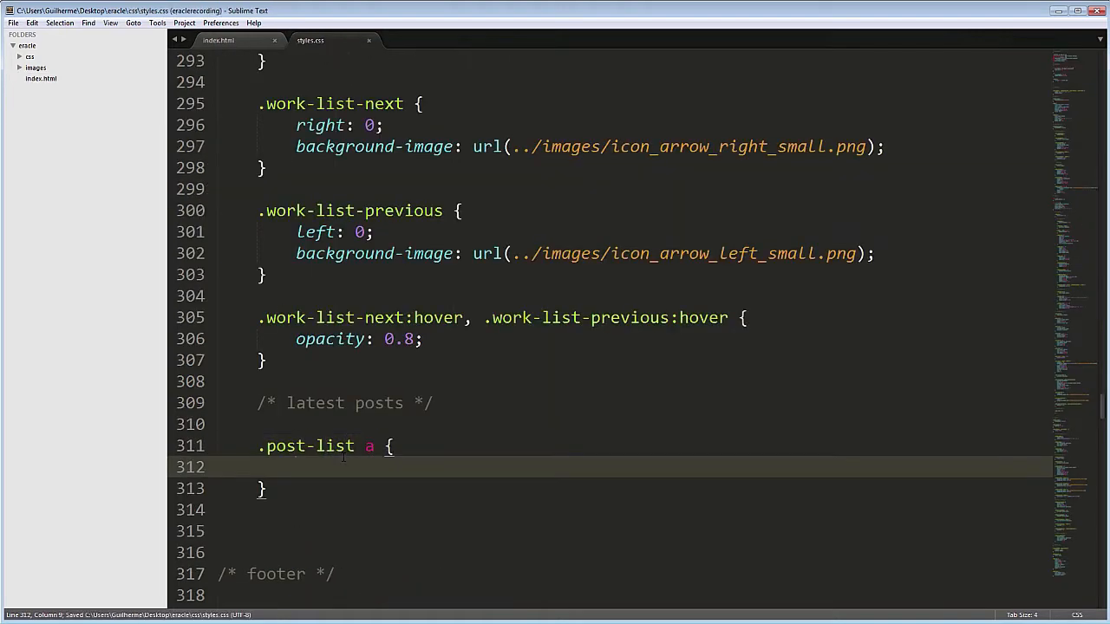
text(text-decoration: none;)
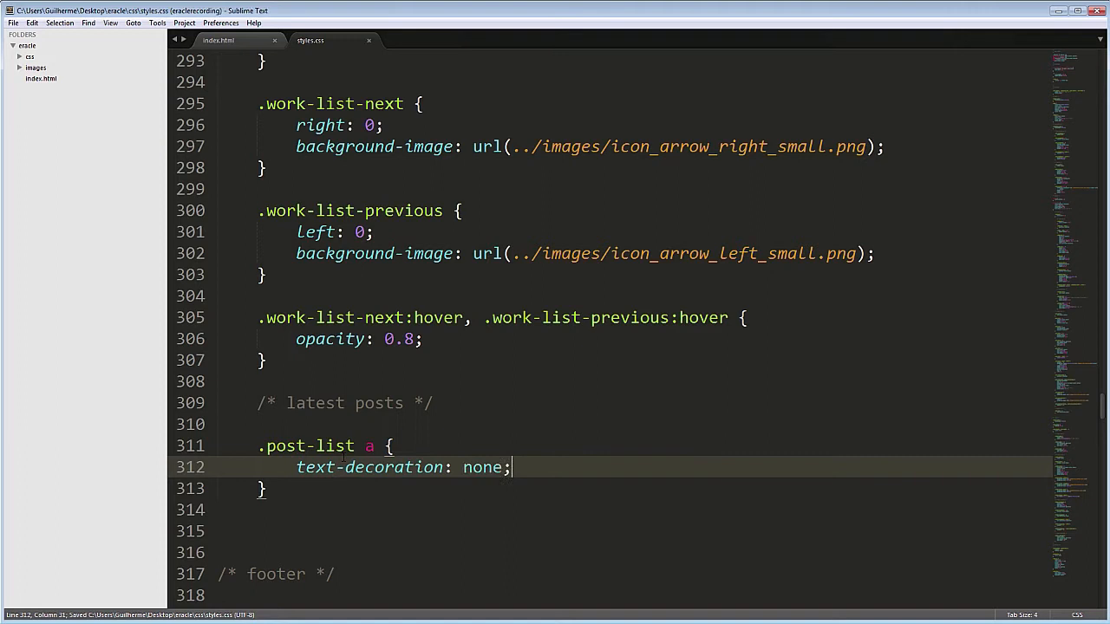
text(color: #)
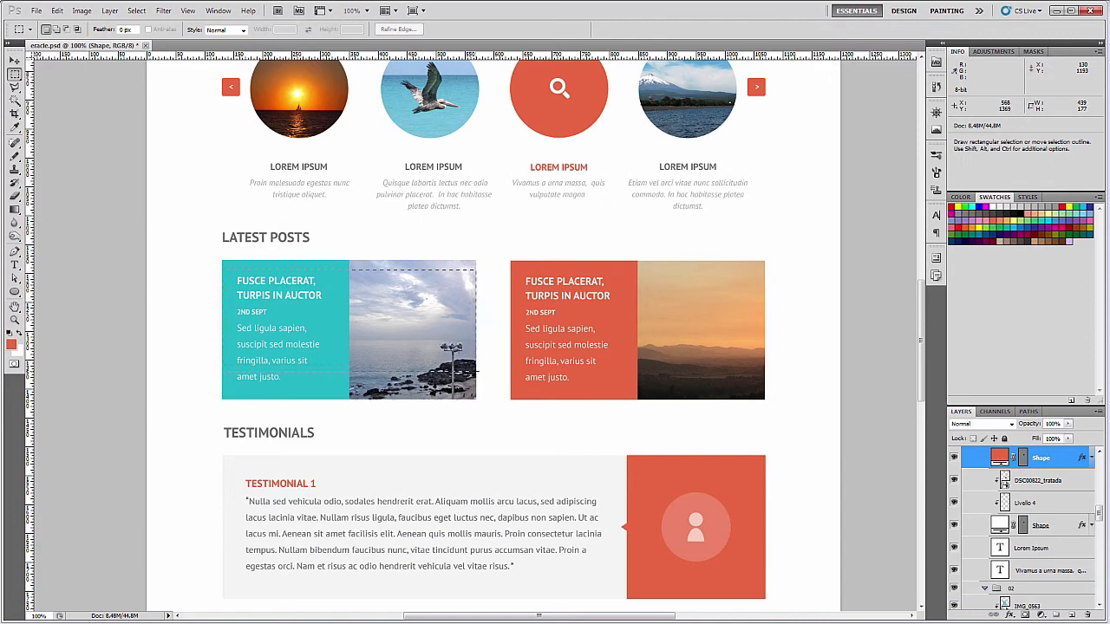
click(520, 413)
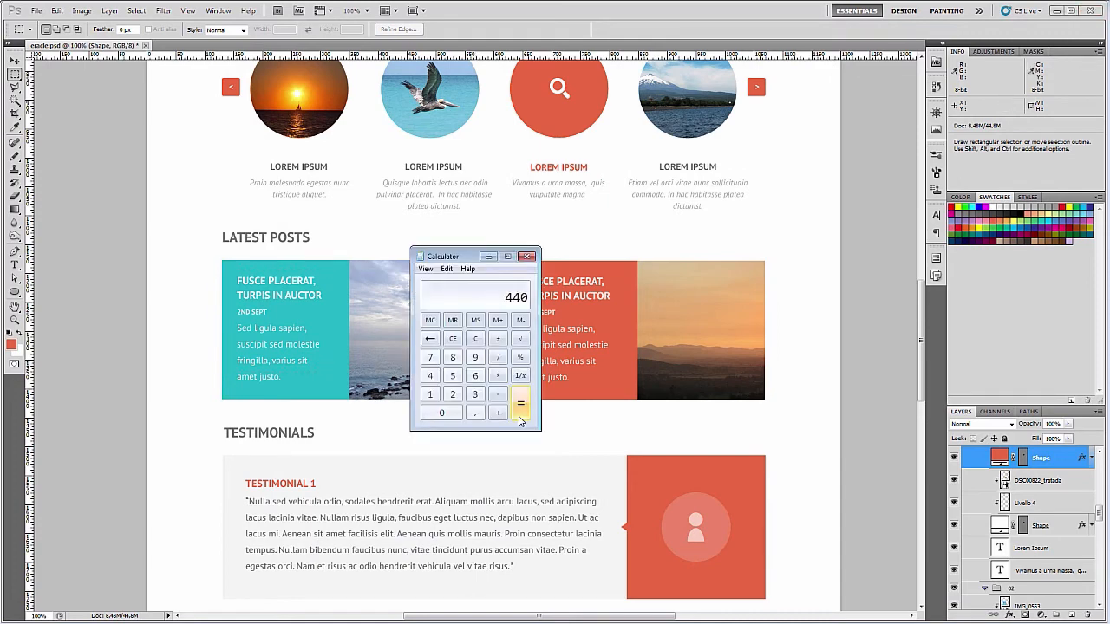
click(496, 338)
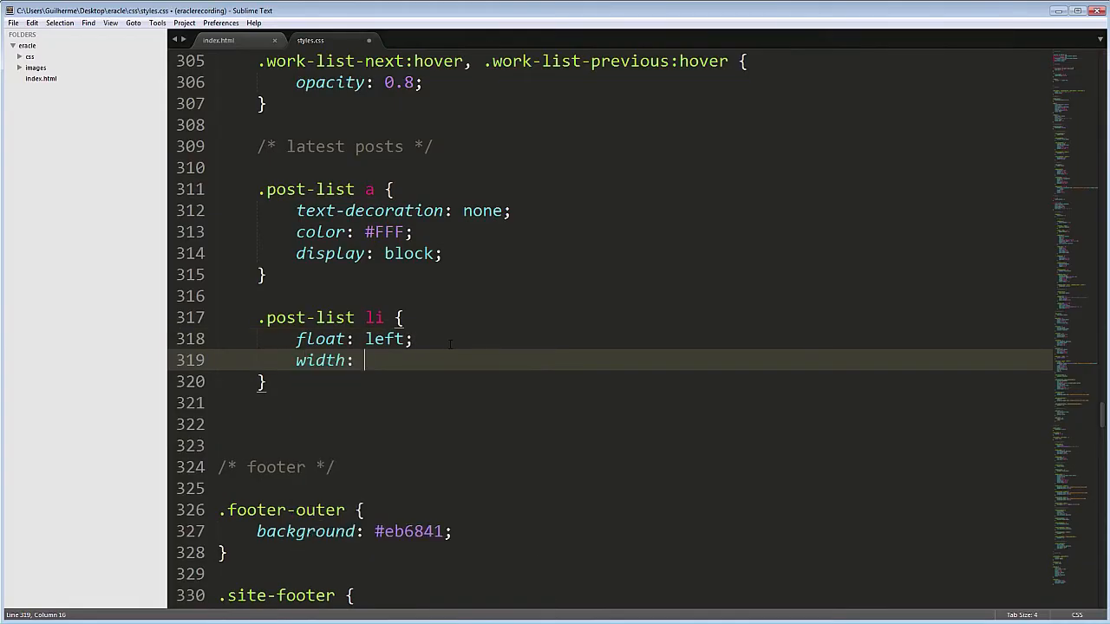
Give .post-list li width 46.5% and a background via the bg snippet.
text(46.5)
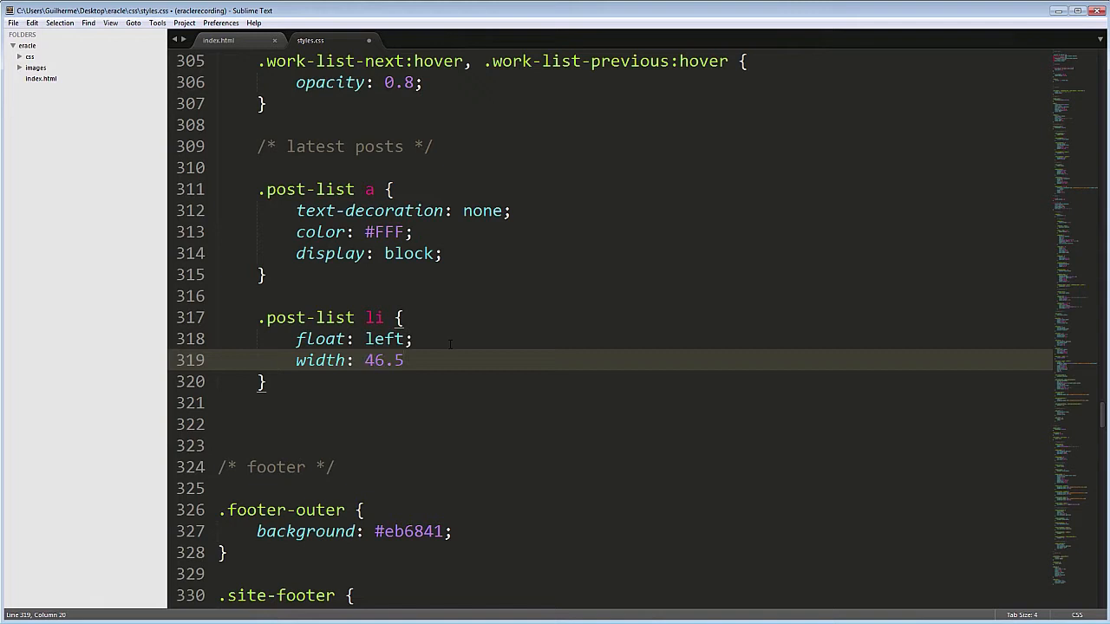
text(%;)
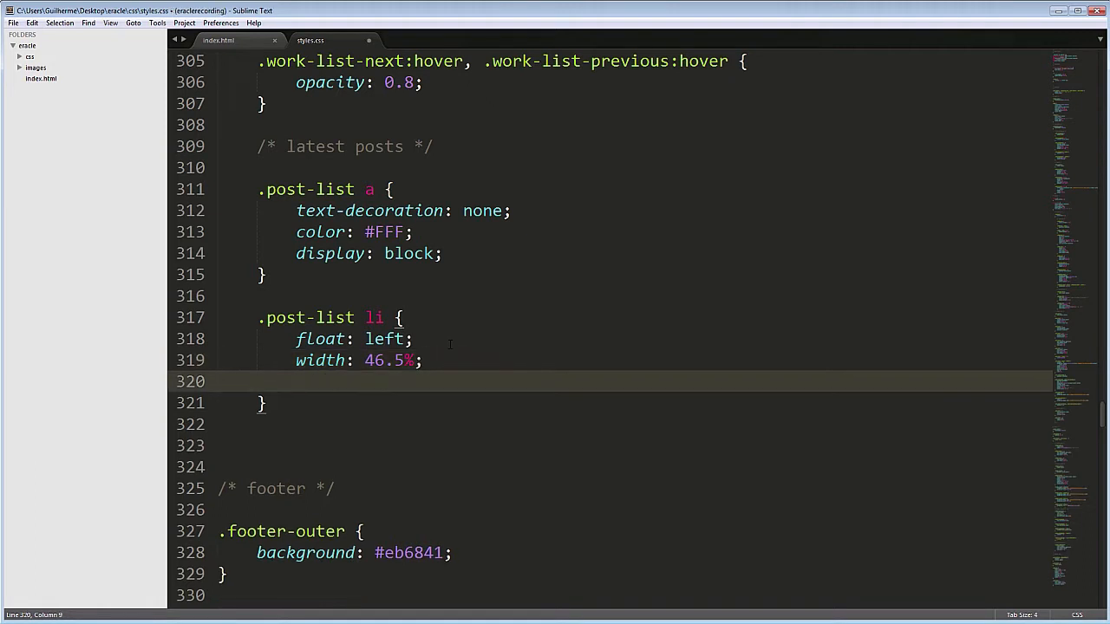
text(bg)
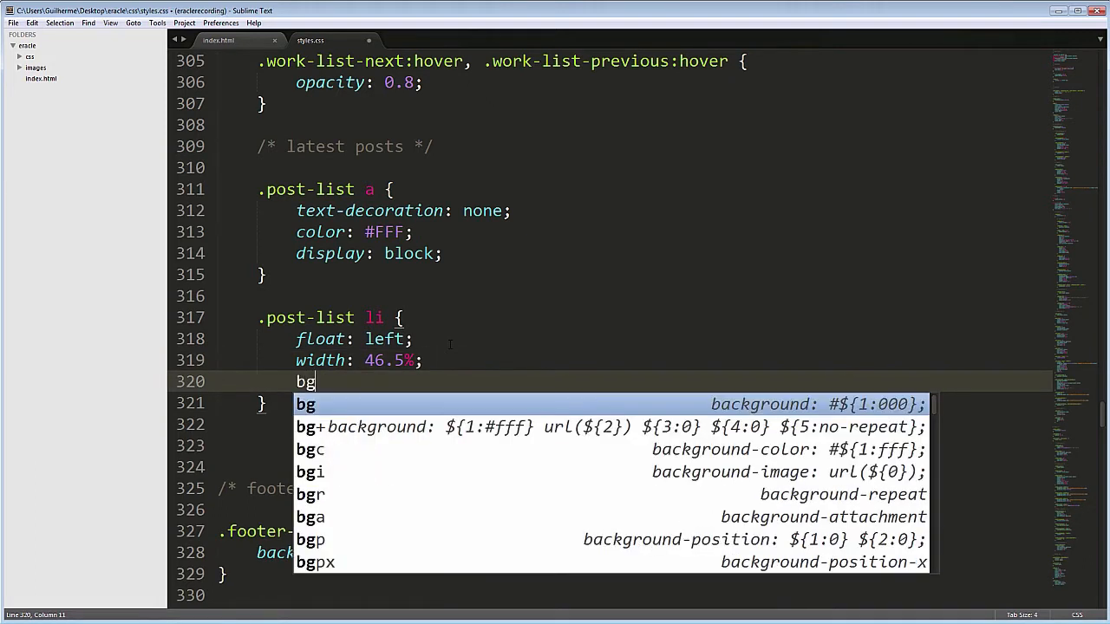
key(Tab)
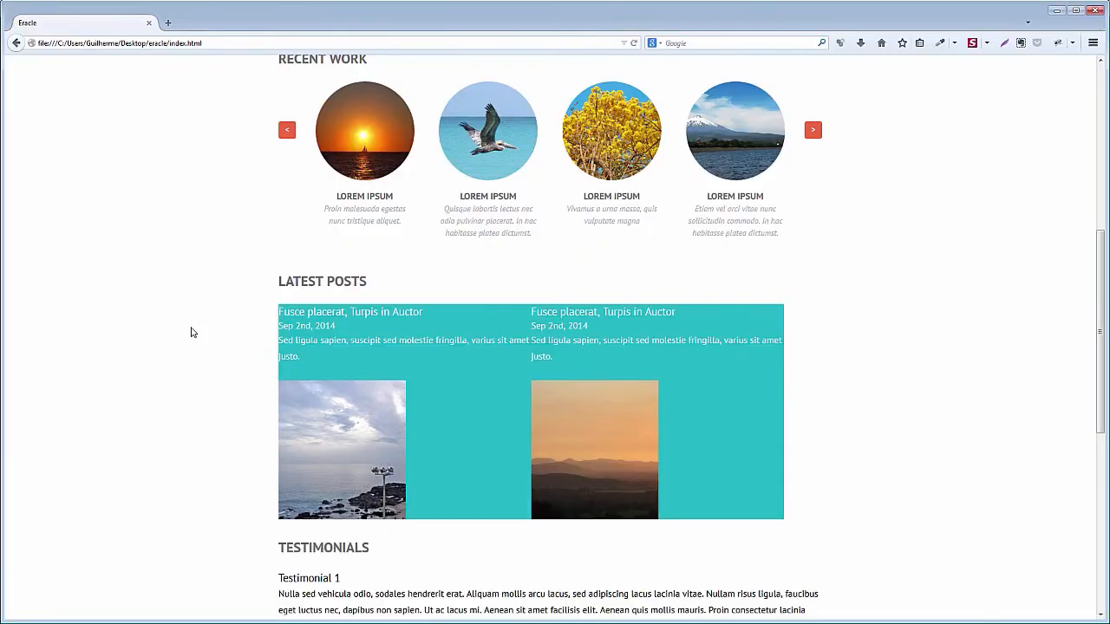
scroll(down, 3)
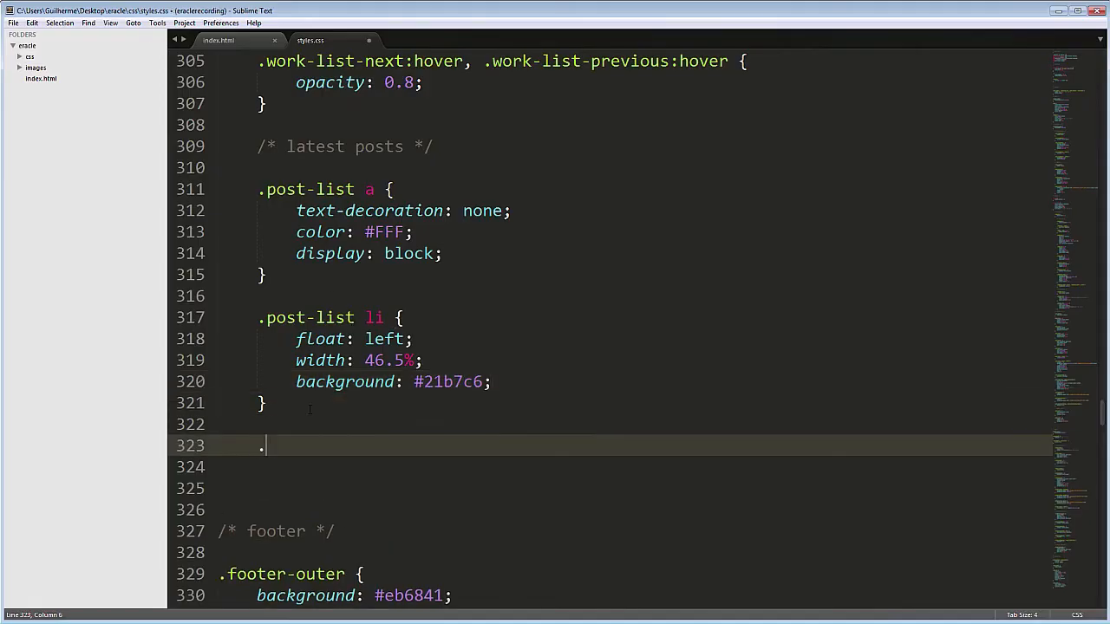
Make .post-list li:nth-child(even) float right with background #eb6841.
text(post-list li:)
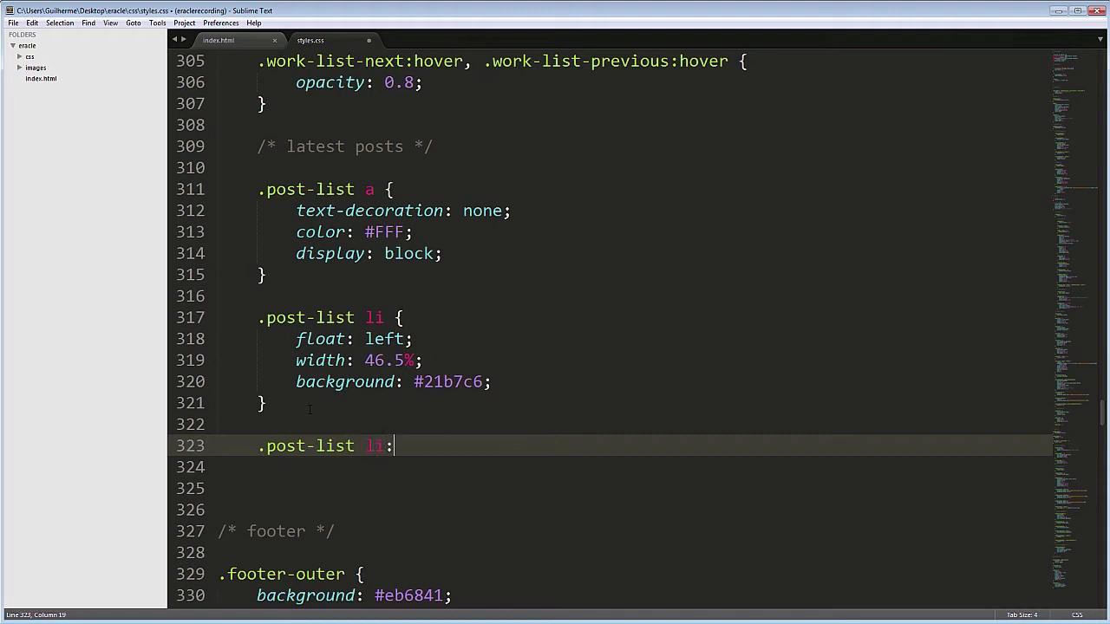
text(:nth-child(even) {)
click(633, 468)
text(float:)
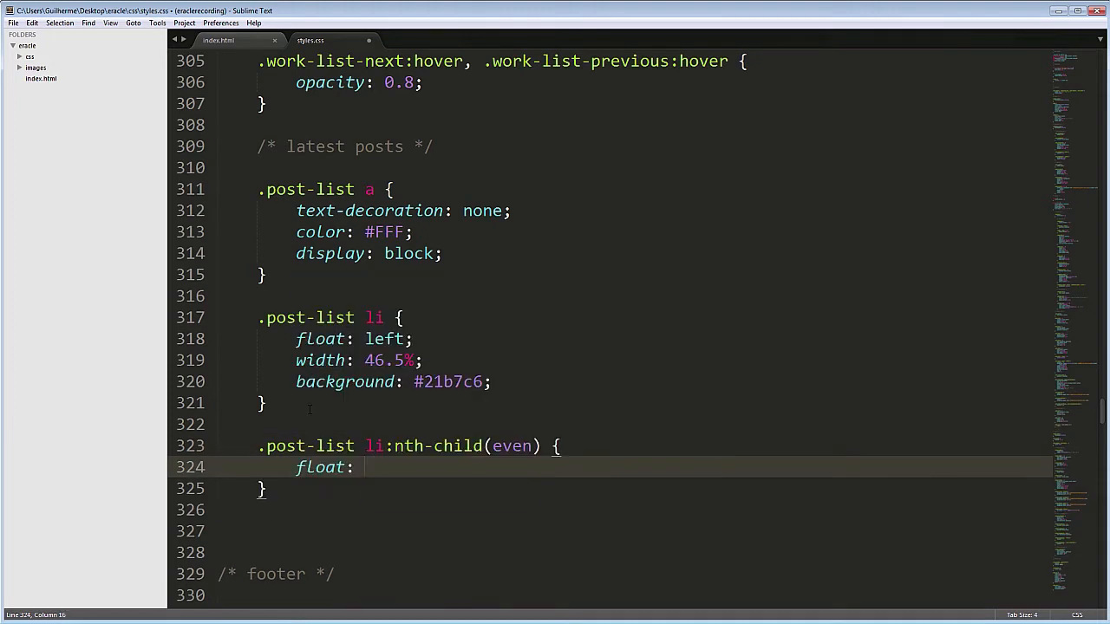
text(right;)
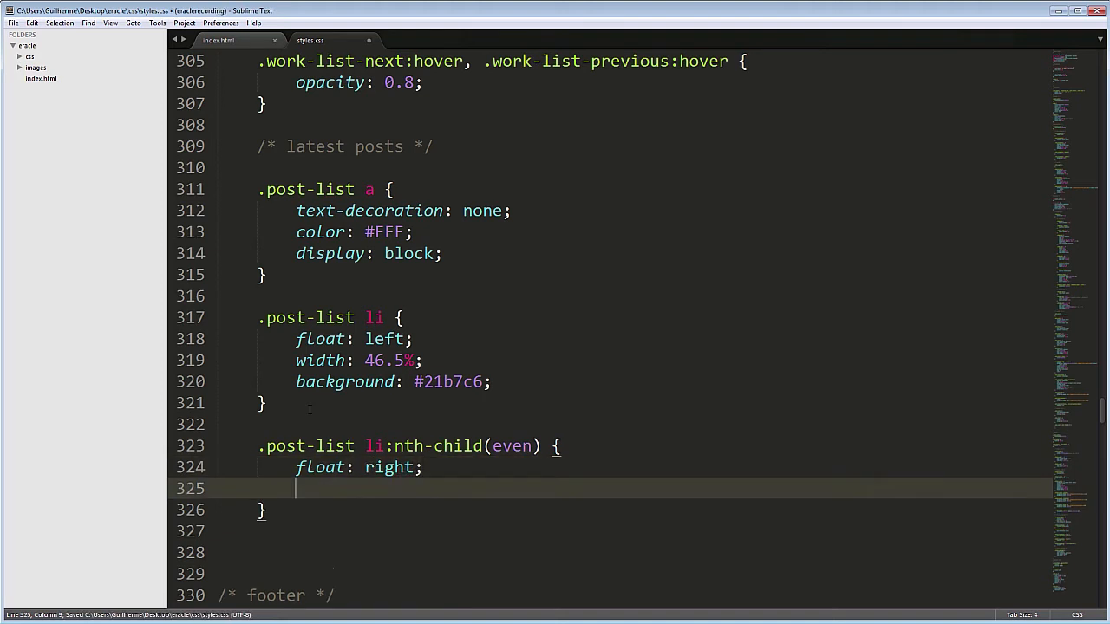
text(background: #eb6841;)
click(633, 553)
text(.post-text {)
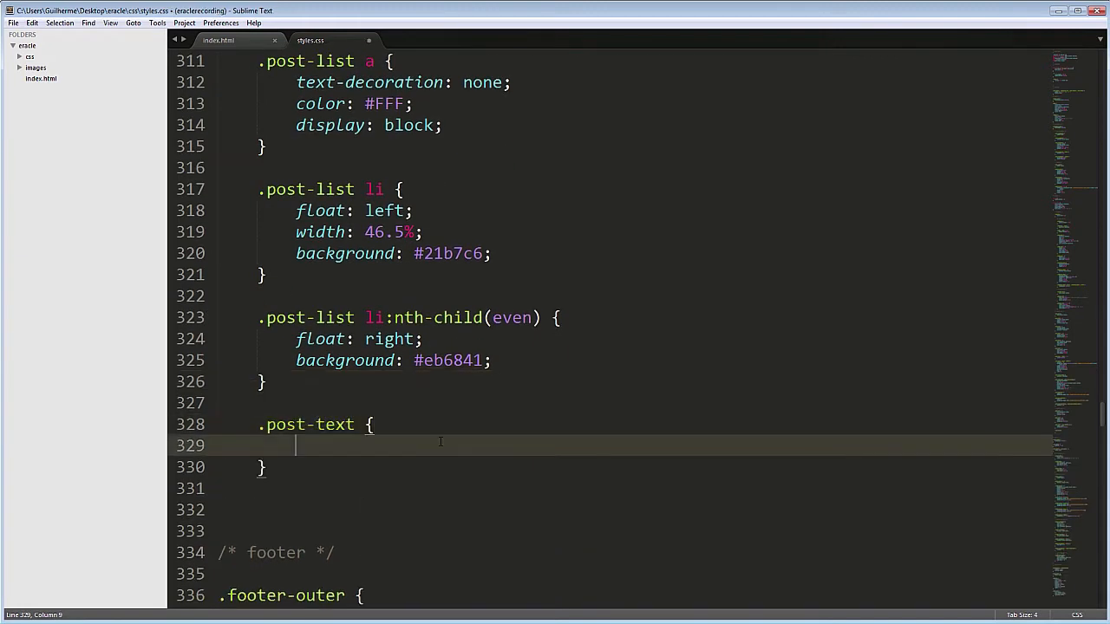
Group .post-text with .post-image in one rule, then pad .post-text 1.25em 1.8em.
text(, .post-i)
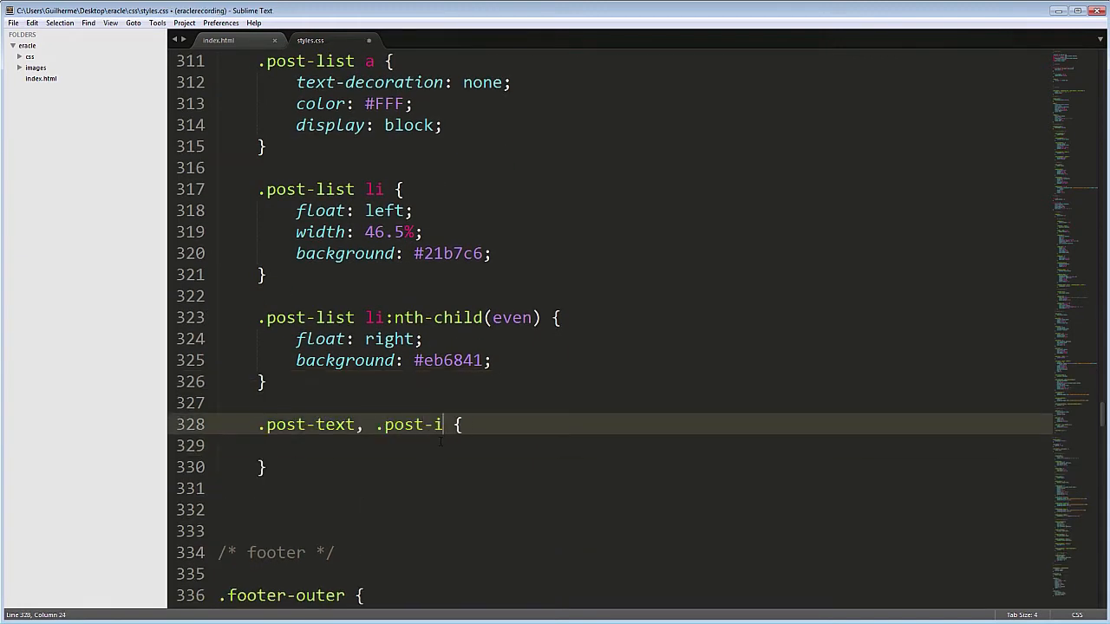
text(mage)
text(.post-text {)
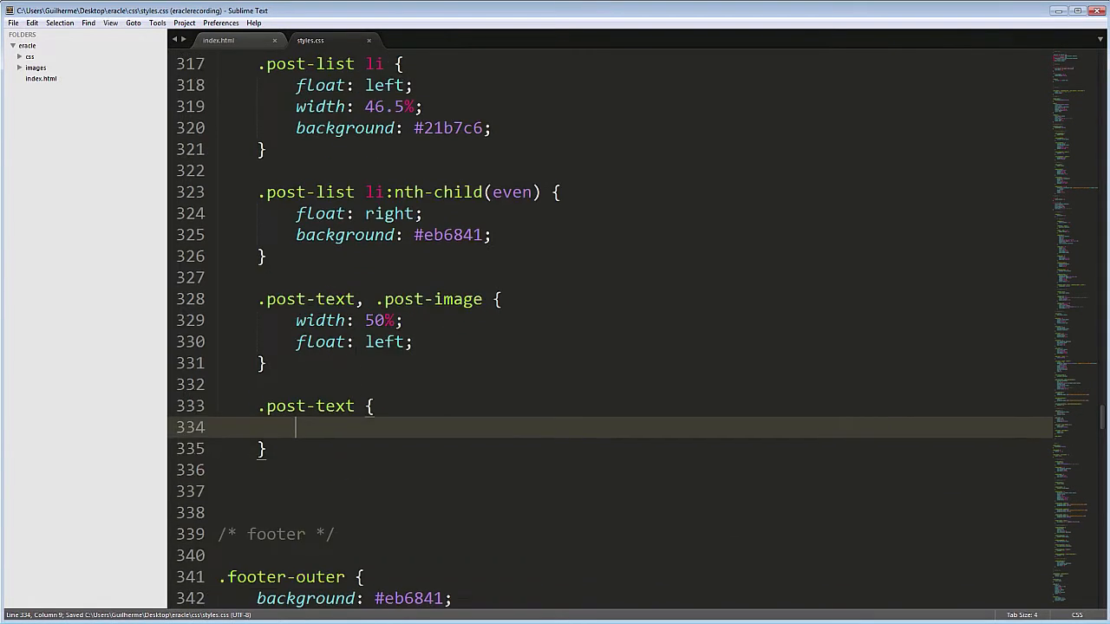
text(padding: 1.25em;)
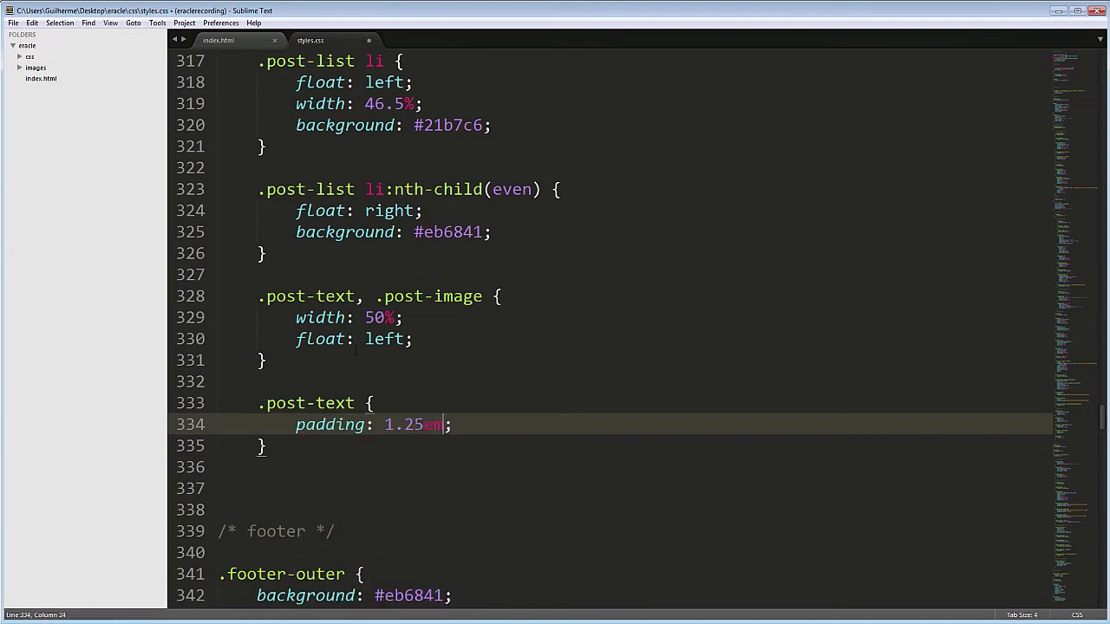
text(1.8em)
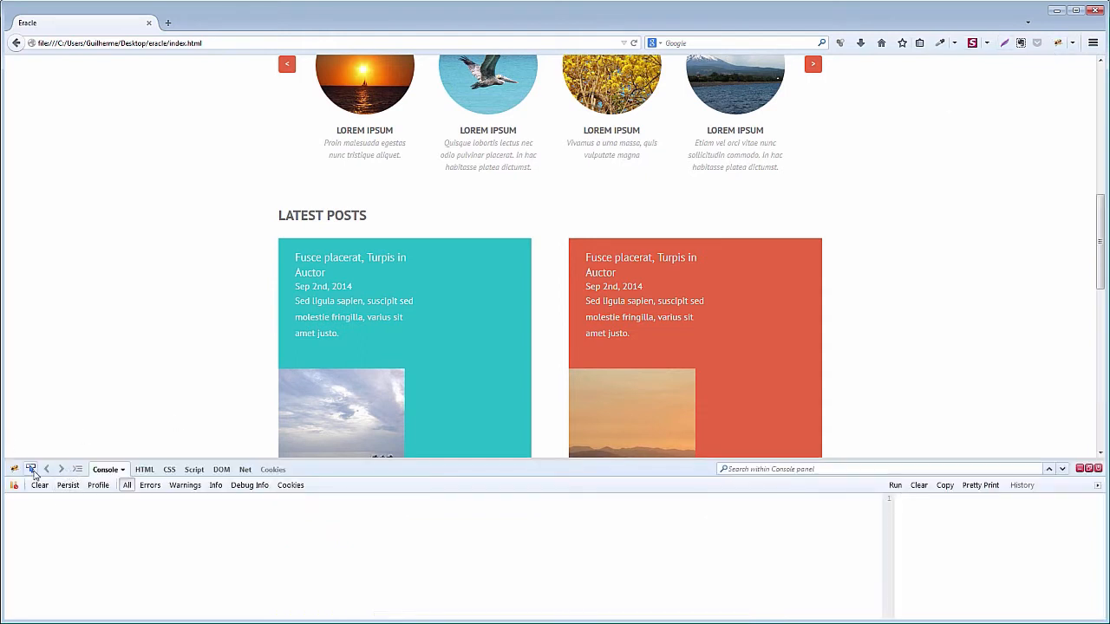
View the Latest Posts section in Firefox as teal and orange cards.
click(144, 468)
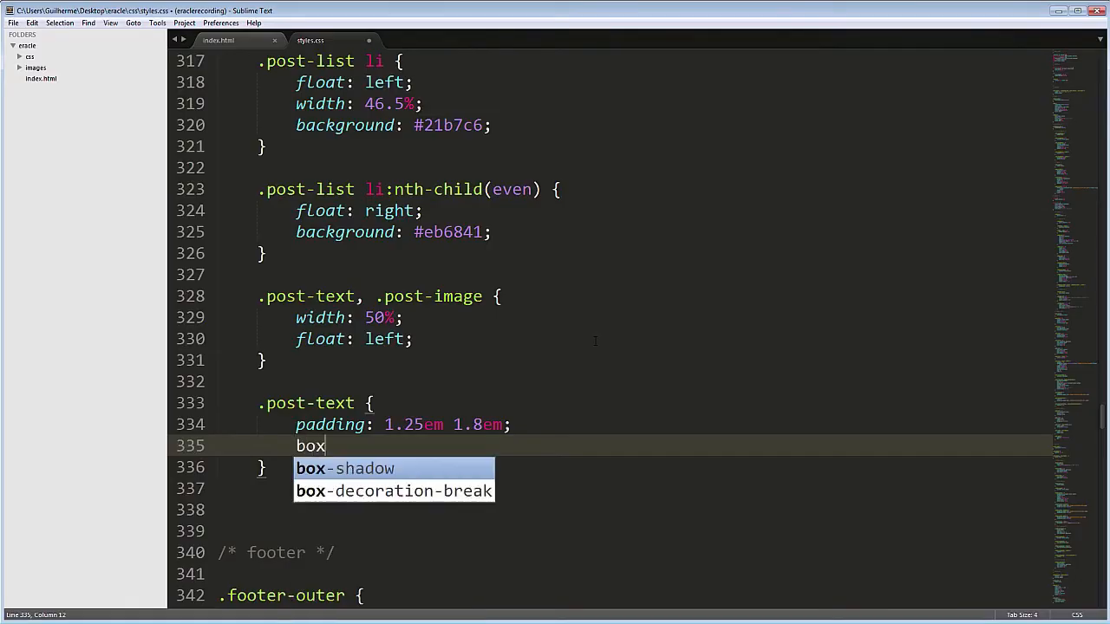
Add box-sizing: border-box to .post-text and save the stylesheet.
text(-sizing:;)
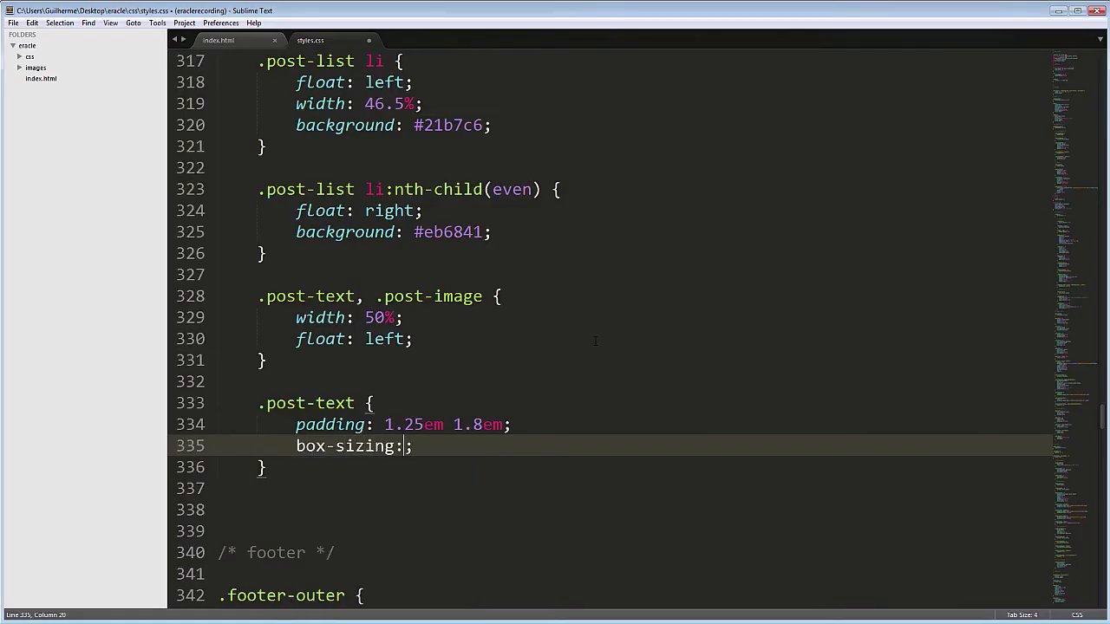
text(border-box)
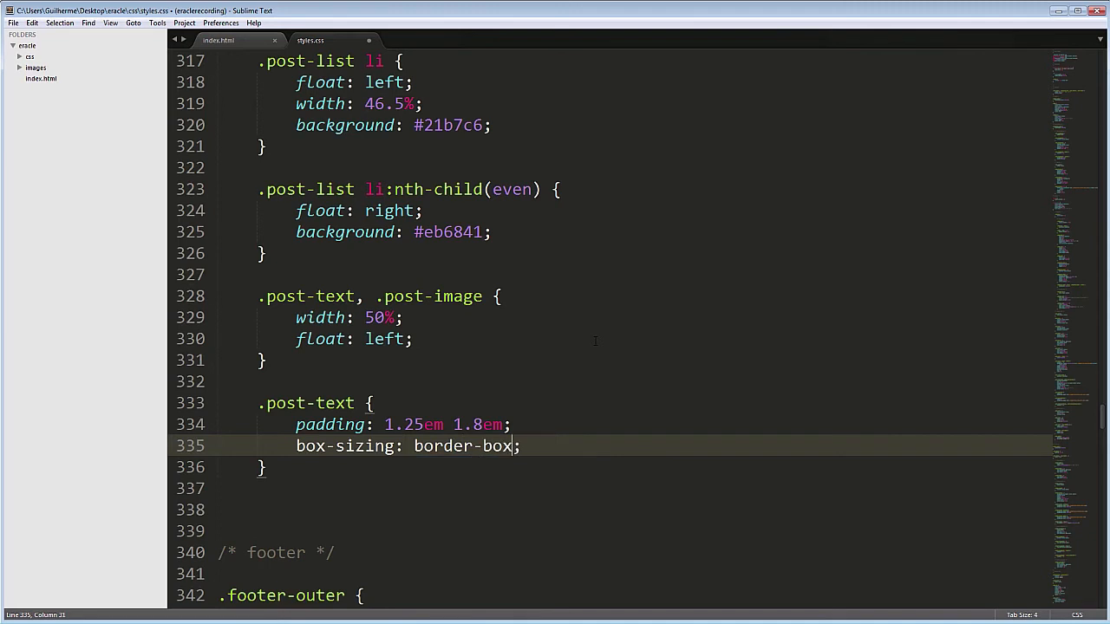
key(ctrl+s)
text(text-transform: uppercase;)
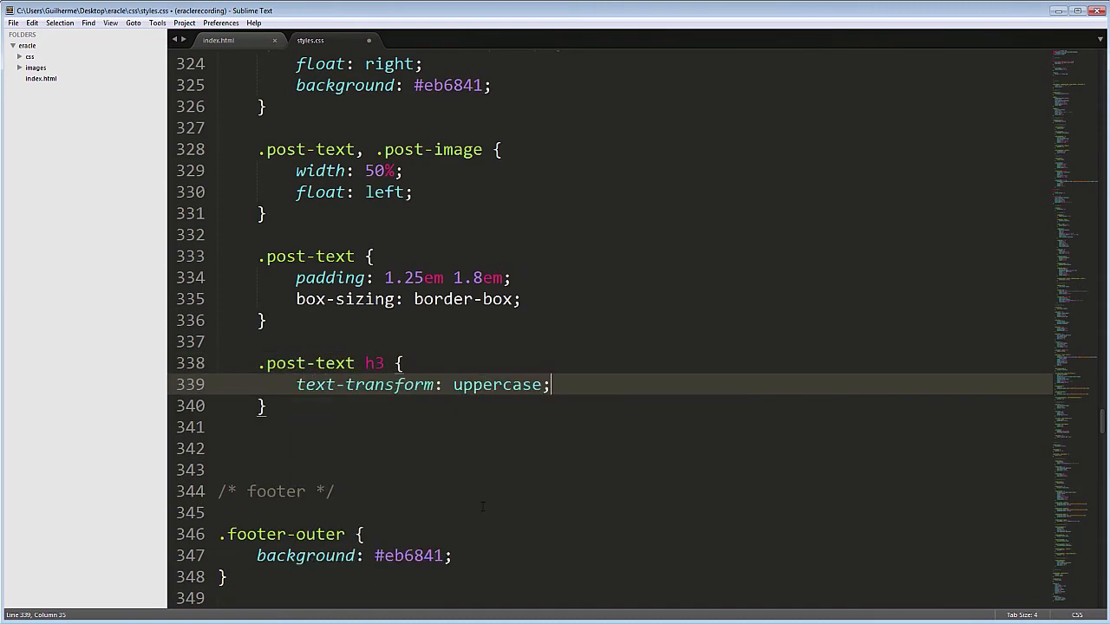
Give .post-text h3 bold font-weight and font-size 1.125em.
text(font-weight: bold;)
text(font-siz)
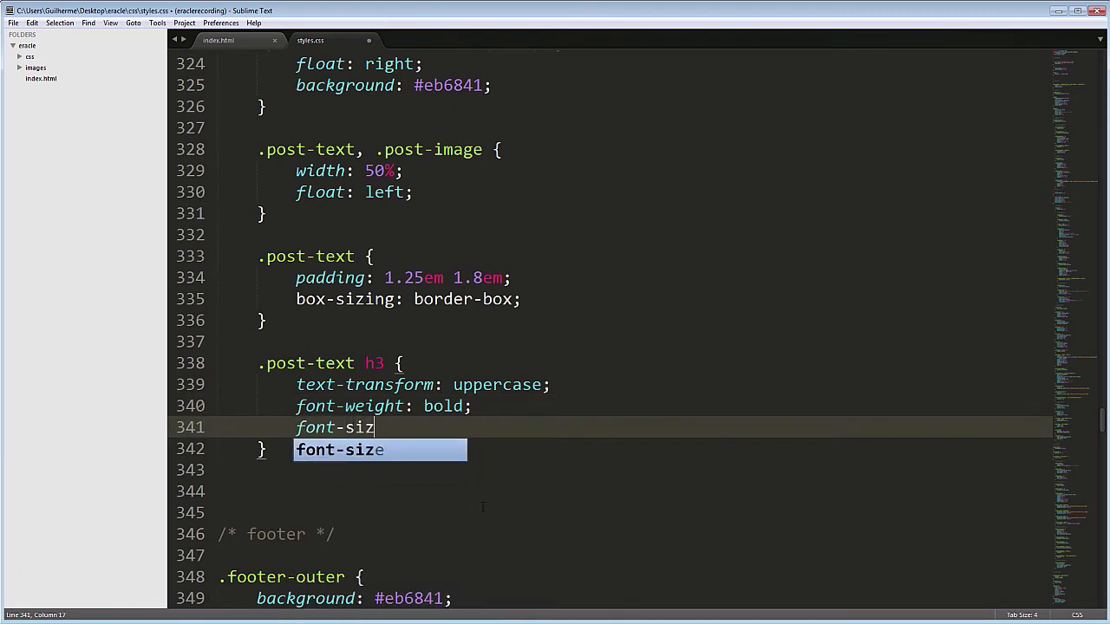
text(e: 1.125em;)
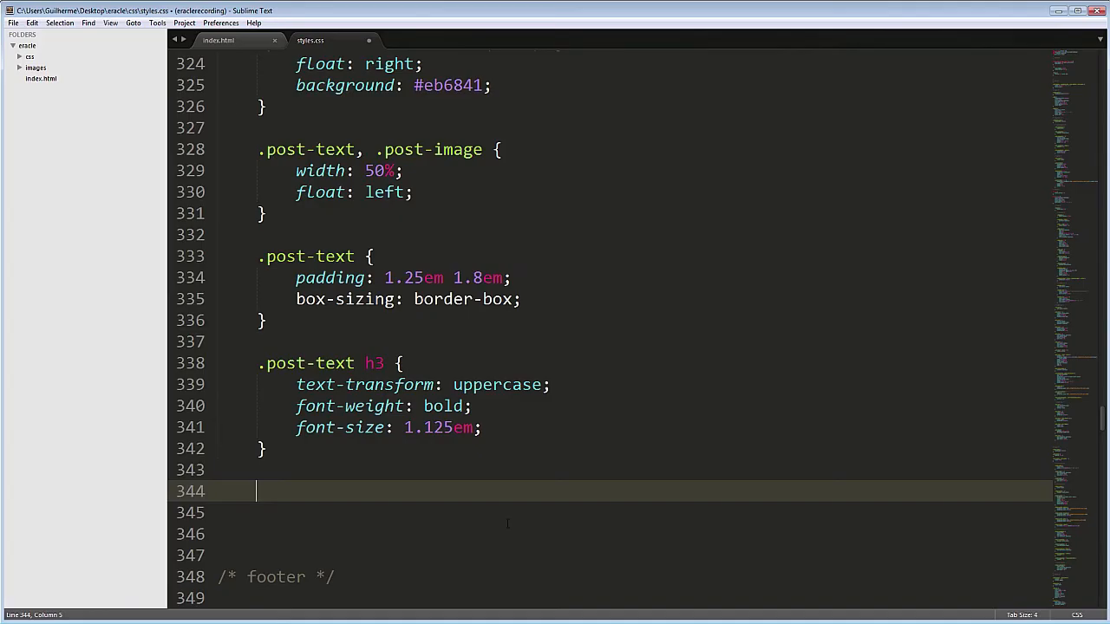
Style .post-text time as block with margin 0.5em 0, uppercase, bold, 0.75em.
text(.)
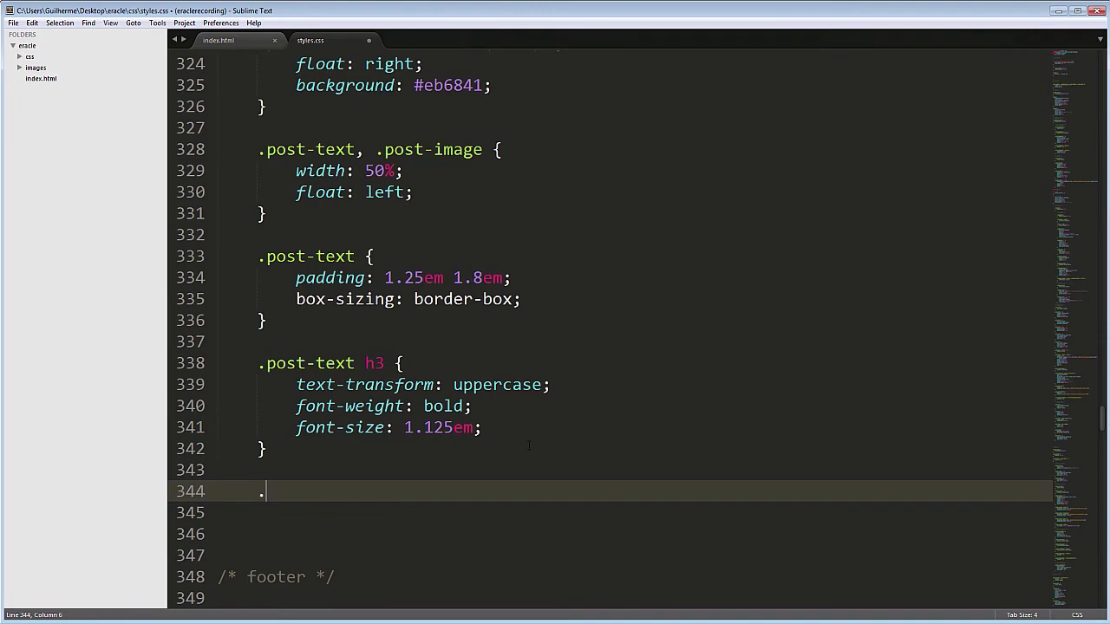
text(post-text time {)
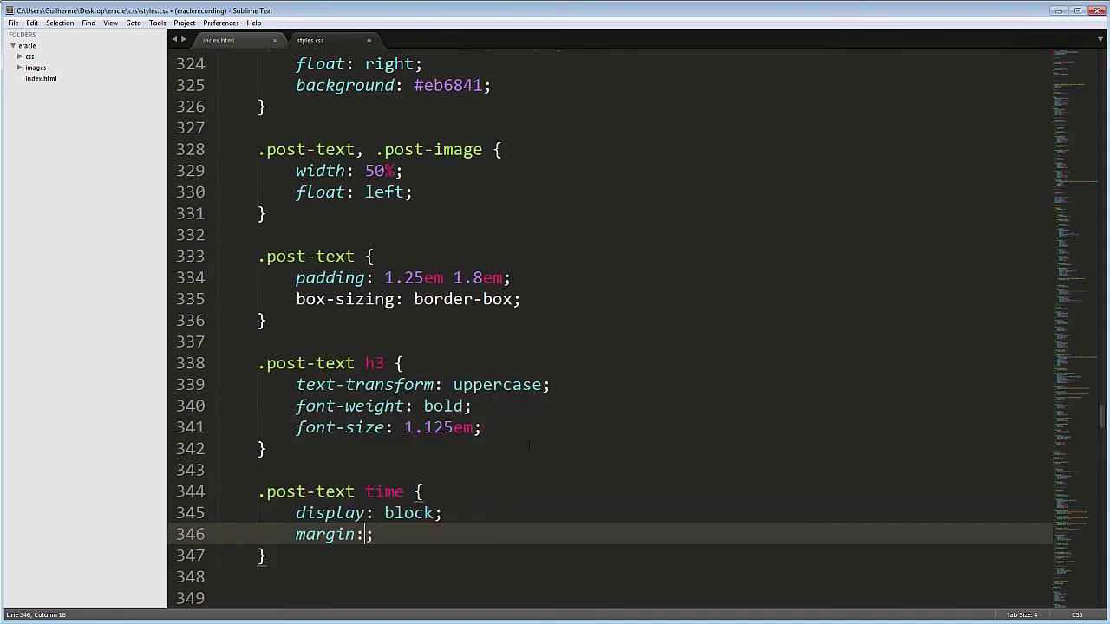
text(0.5em 0)
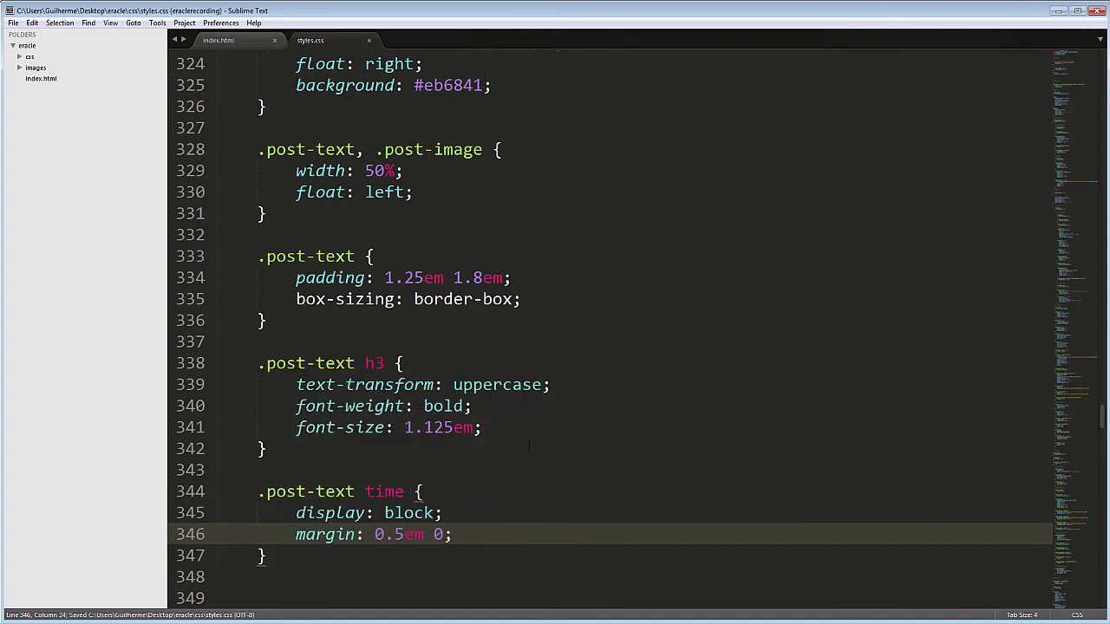
text(text-transform: uppercase;)
click(633, 598)
text(font-size:)
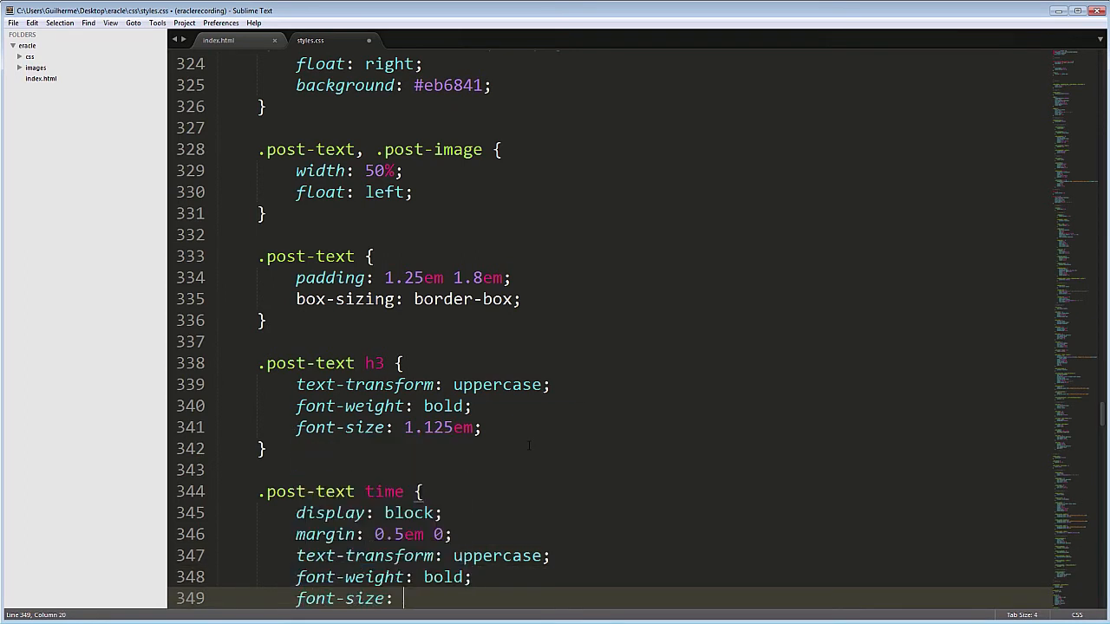
text(0.75em;)
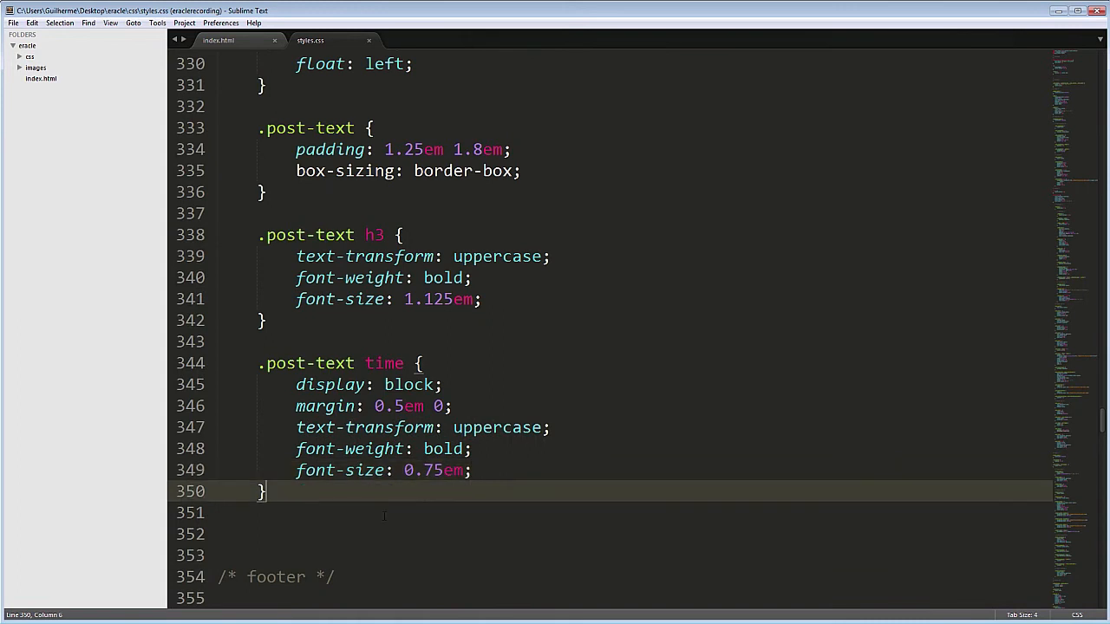
Set .post-text p margin to 0 and begin a .post-list a:hover h3 rule.
text(.)
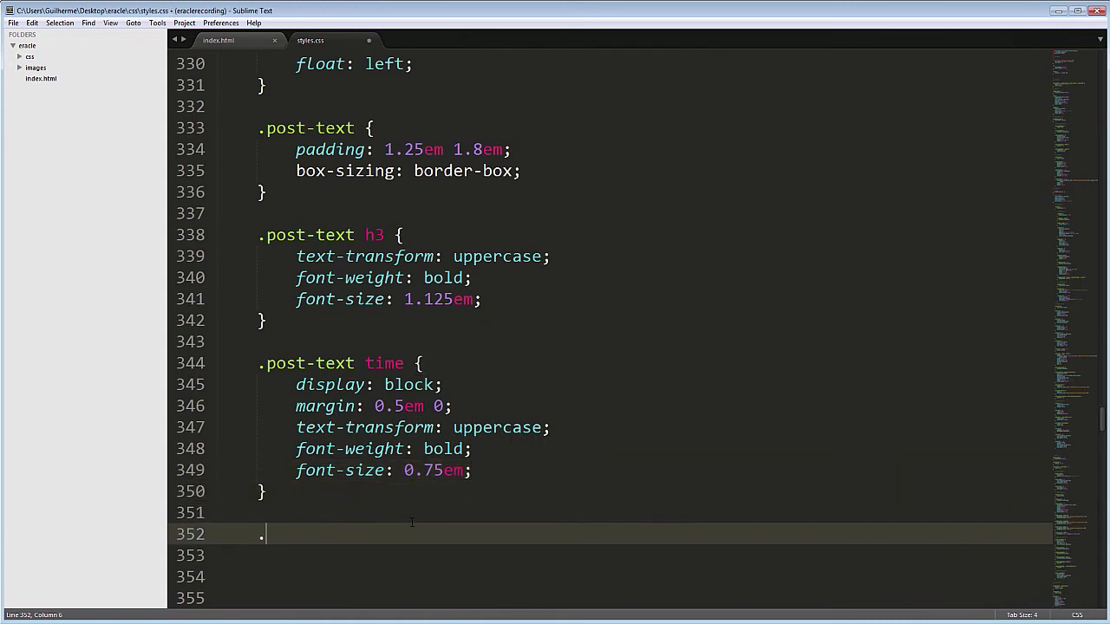
text(post)
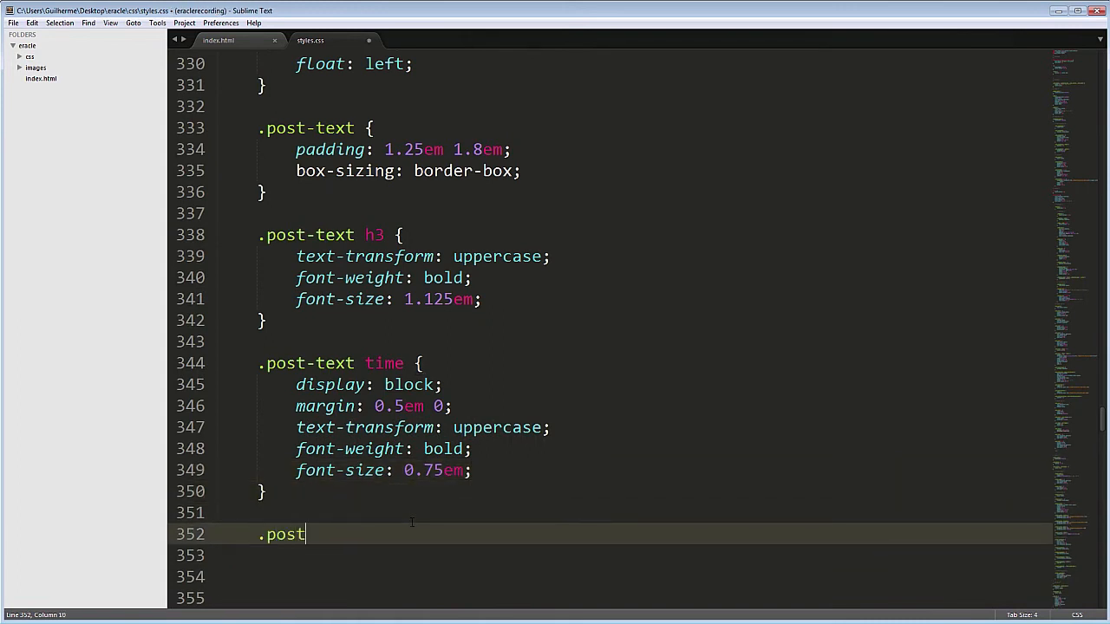
text(-text p {)
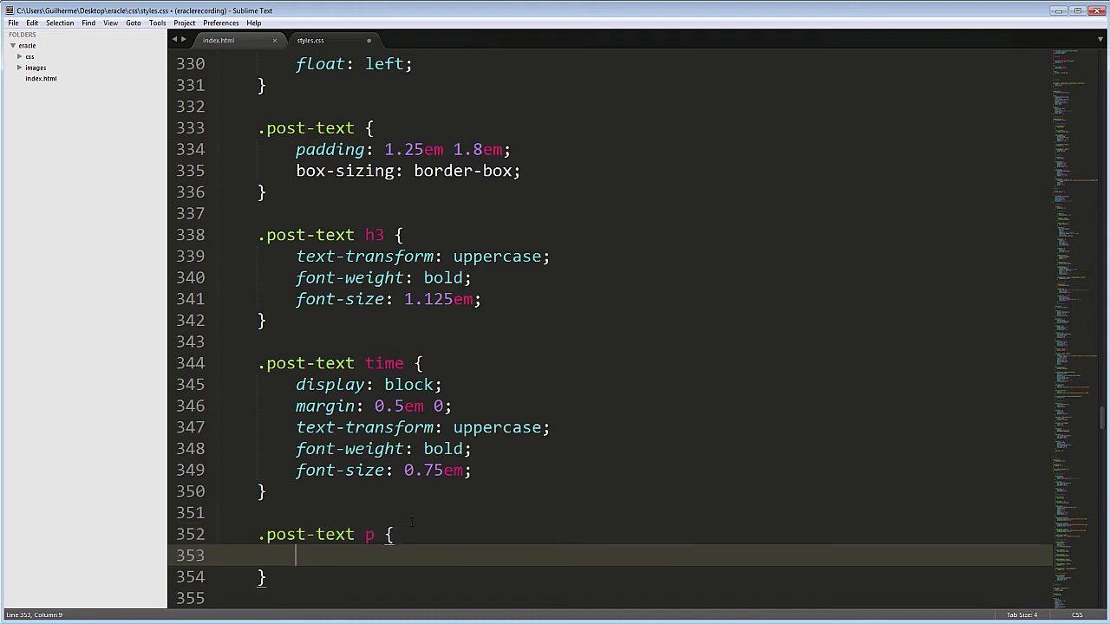
text(margin: 0;)
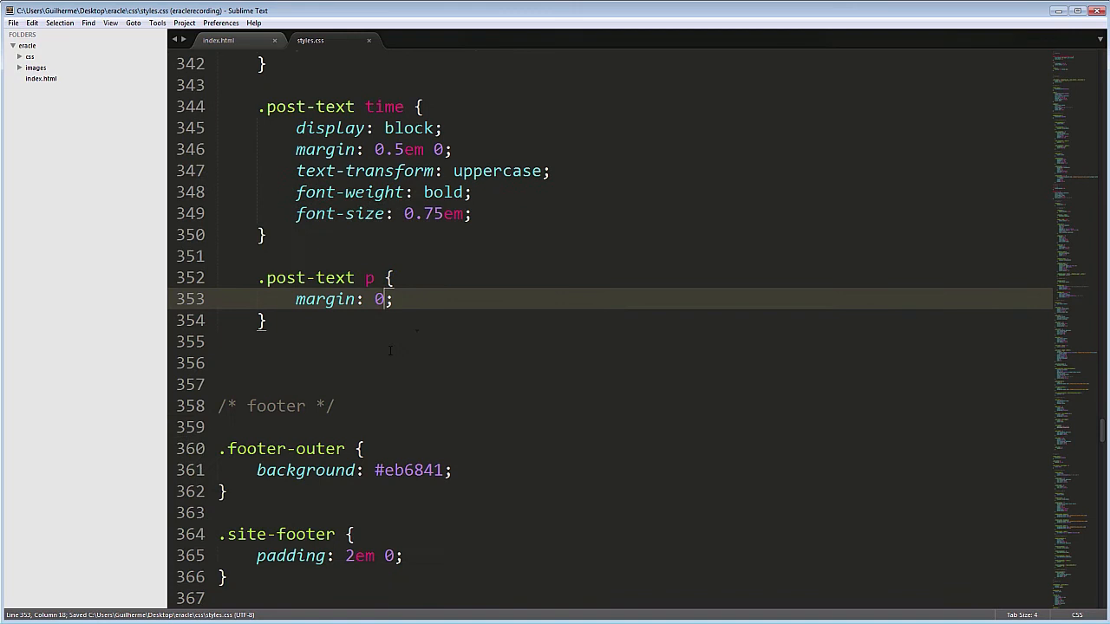
text(.post-lis)
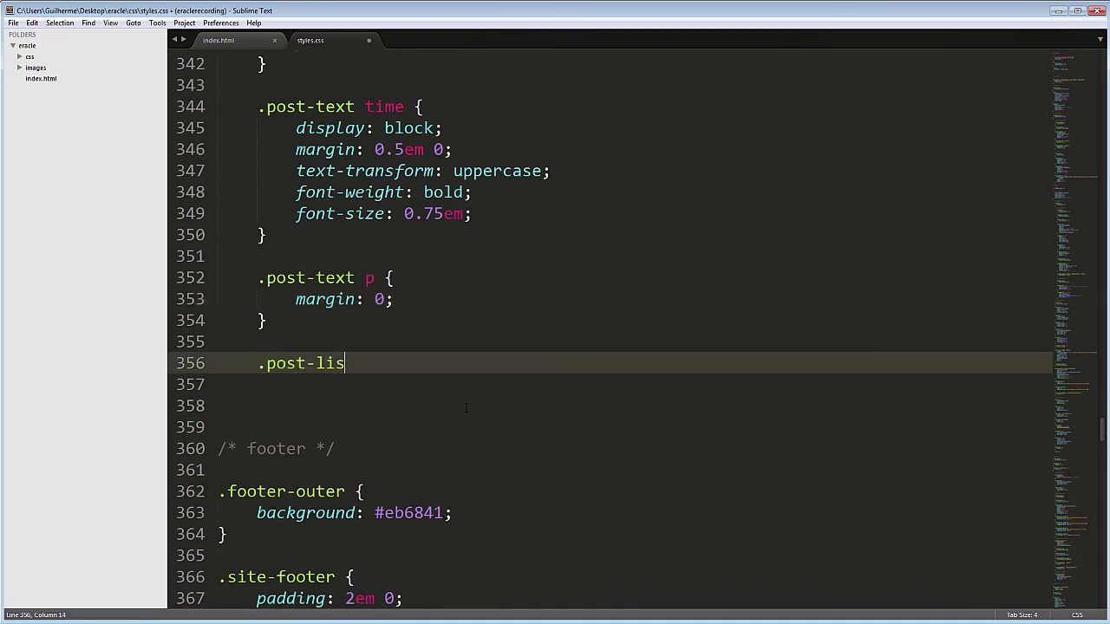
text(t a:hover h3 {)
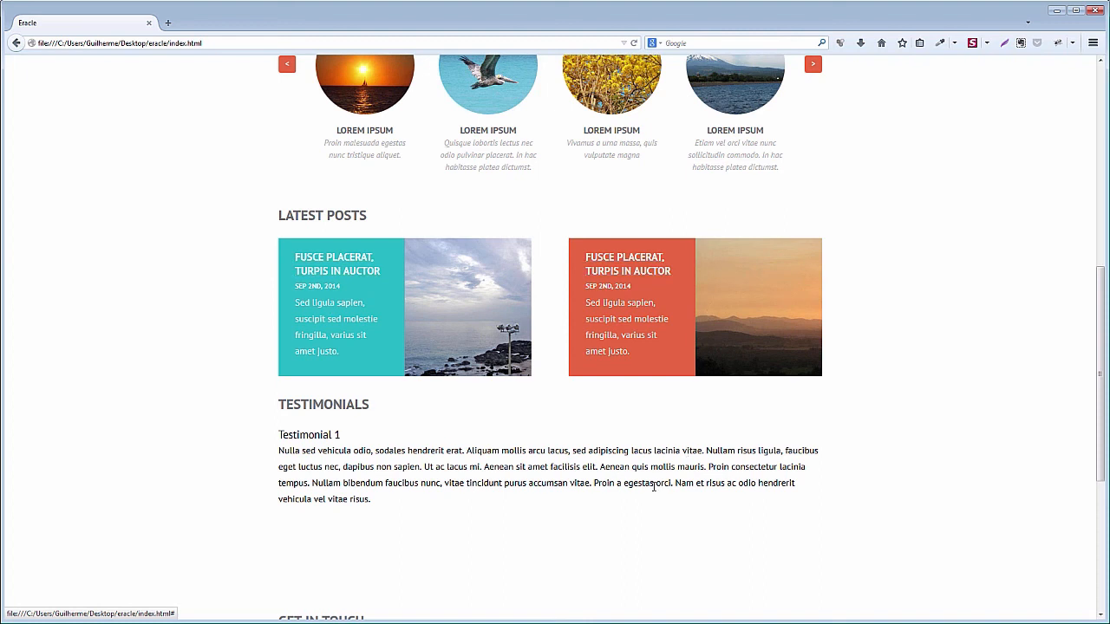
mouse_move(603, 514)
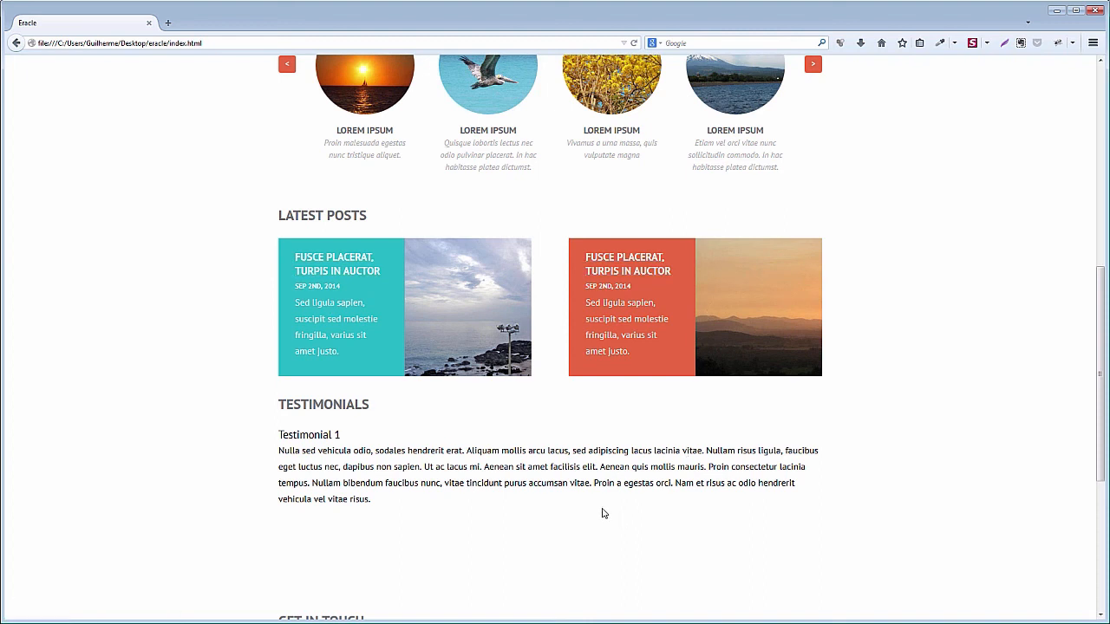